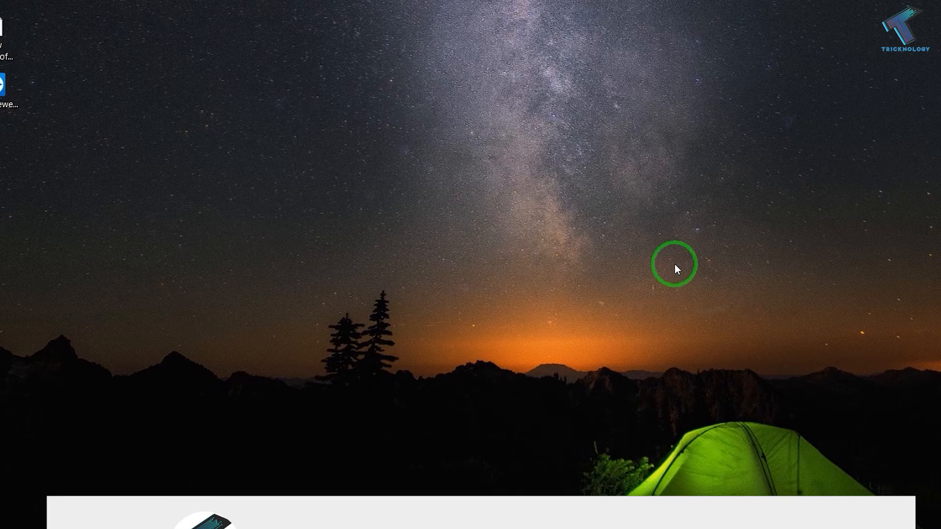
# - Search 'power' from Start and enter powercfg.cpl in the Run box
pyautogui.click(12, 514)
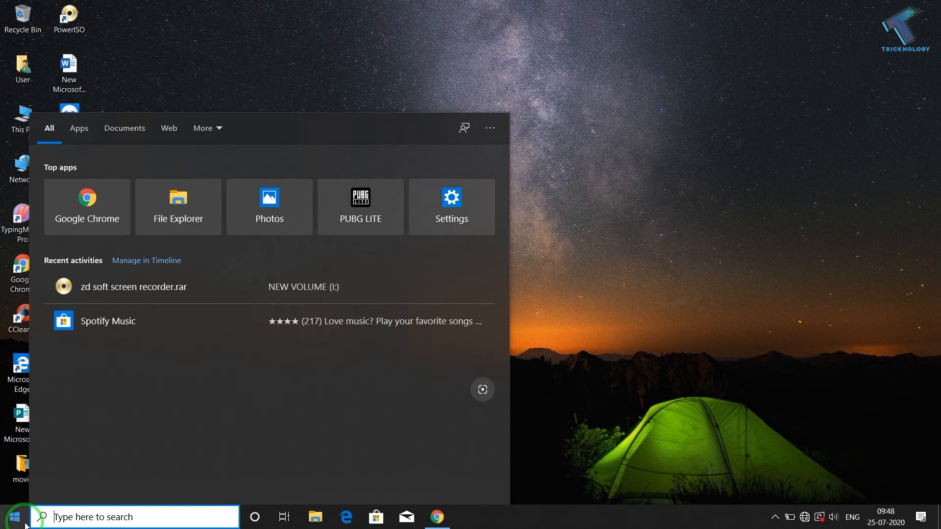
pyautogui.write('powercfg.cpl')
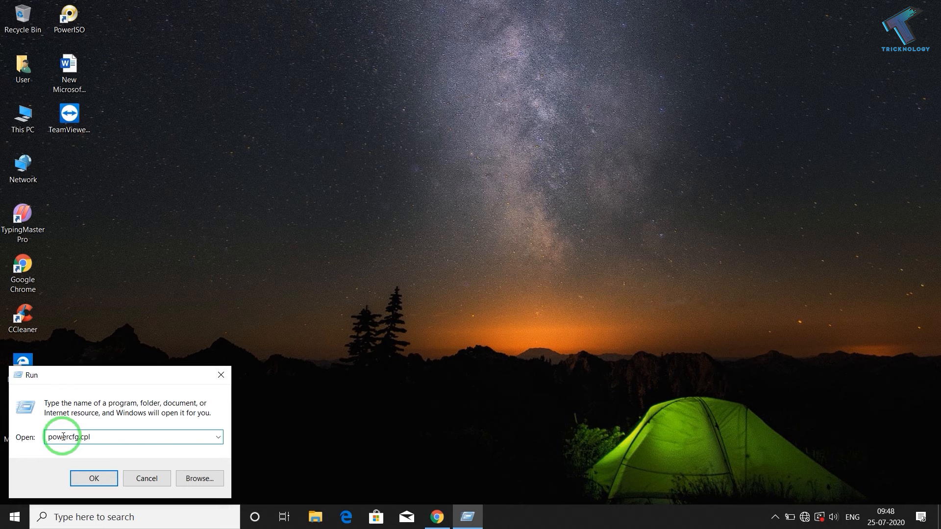
# - Run powercfg.cpl to show Power Options with the Dell and Balanced plans
pyautogui.click(93, 479)
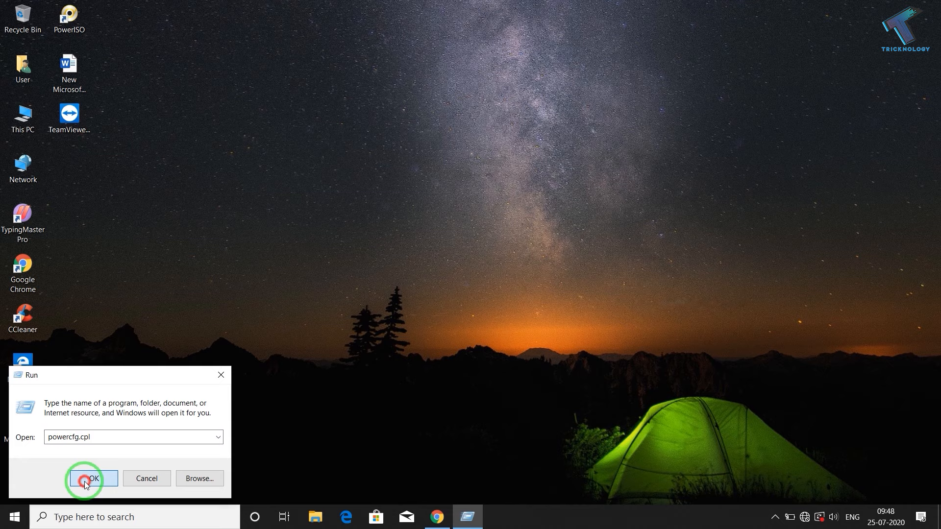
pyautogui.click(86, 478)
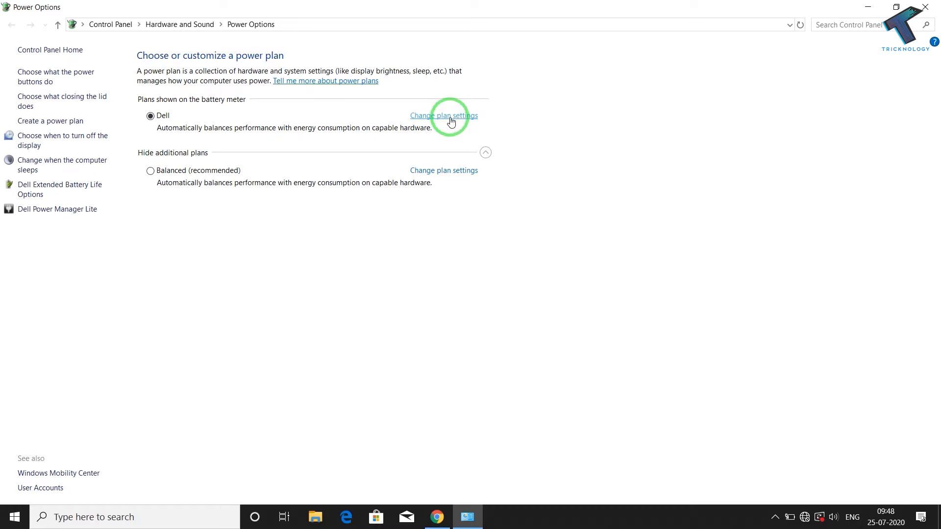
# - Restore the Dell power plan's default settings and confirm with Yes
pyautogui.click(443, 115)
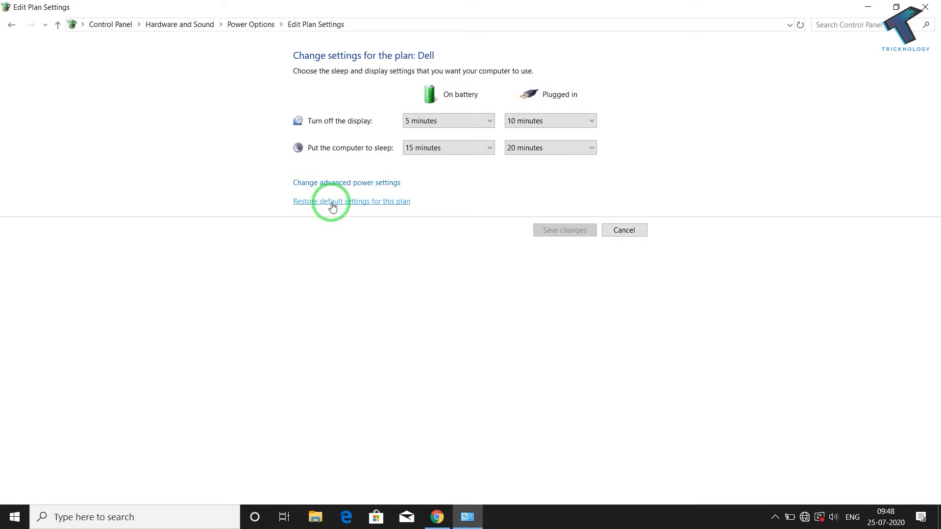
pyautogui.click(331, 202)
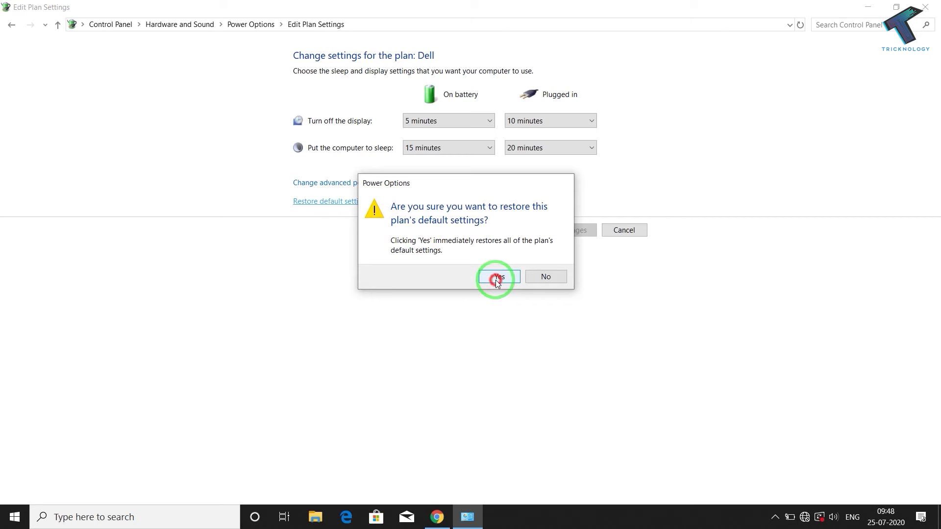
pyautogui.click(497, 276)
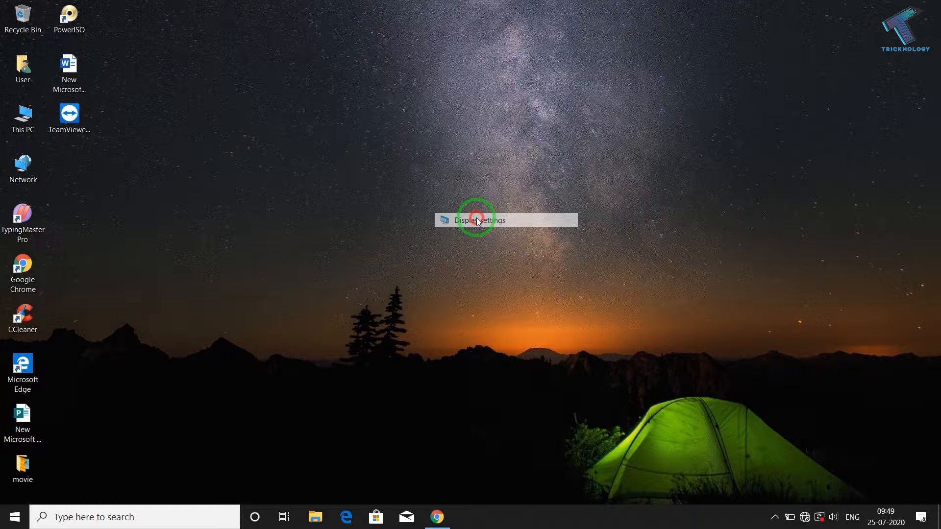
pyautogui.click(478, 221)
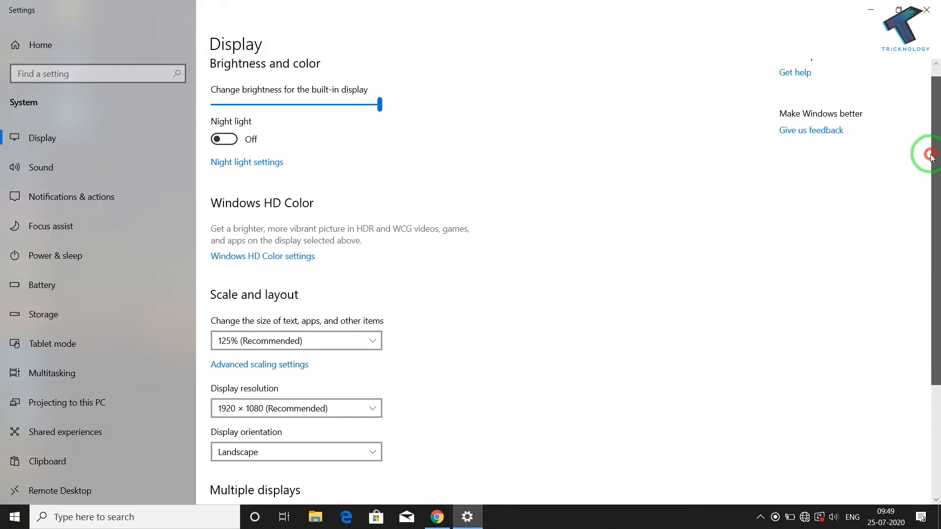
pyautogui.scroll(-3)
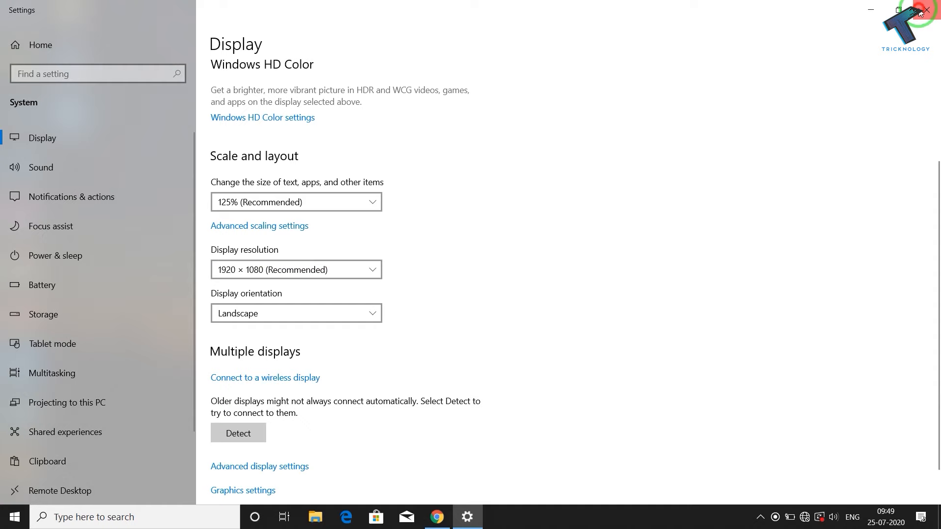
pyautogui.click(927, 9)
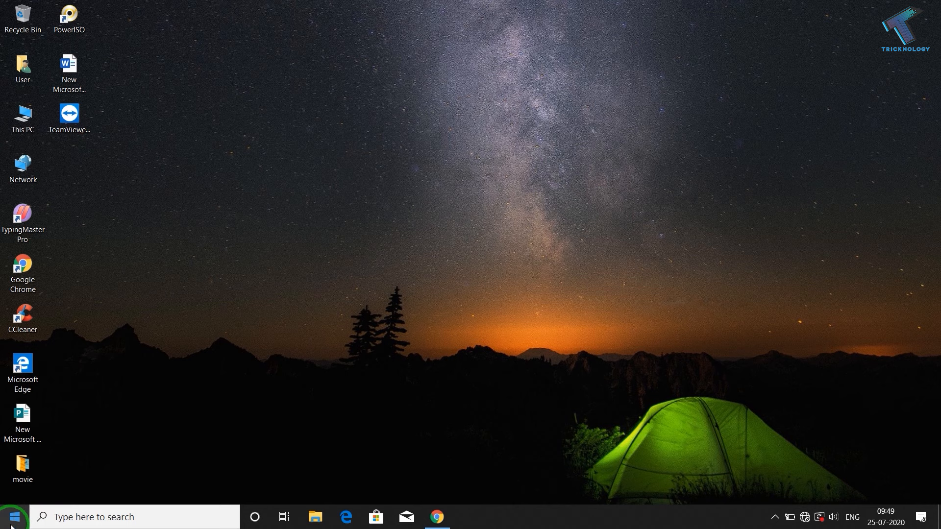
# - Launch Device Manager from the Start context menu and maximize it
pyautogui.rightClick(9, 516)
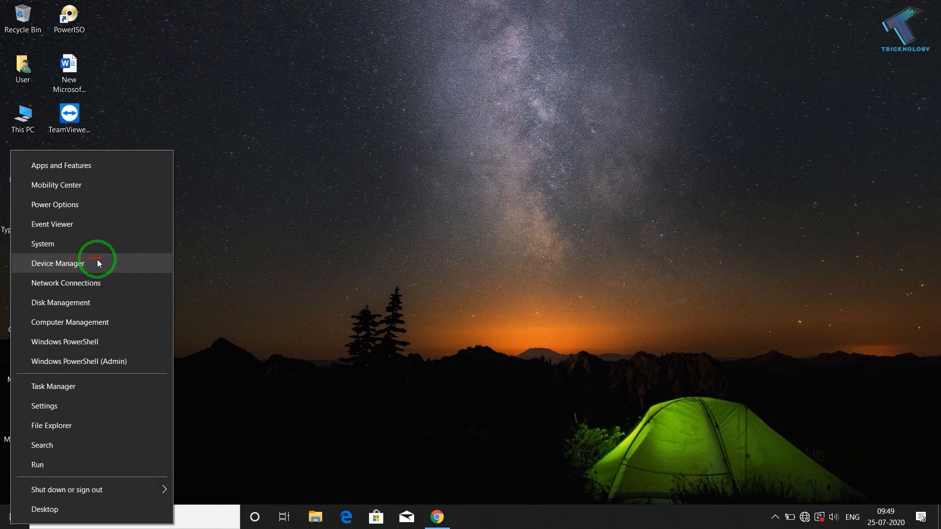
pyautogui.click(52, 263)
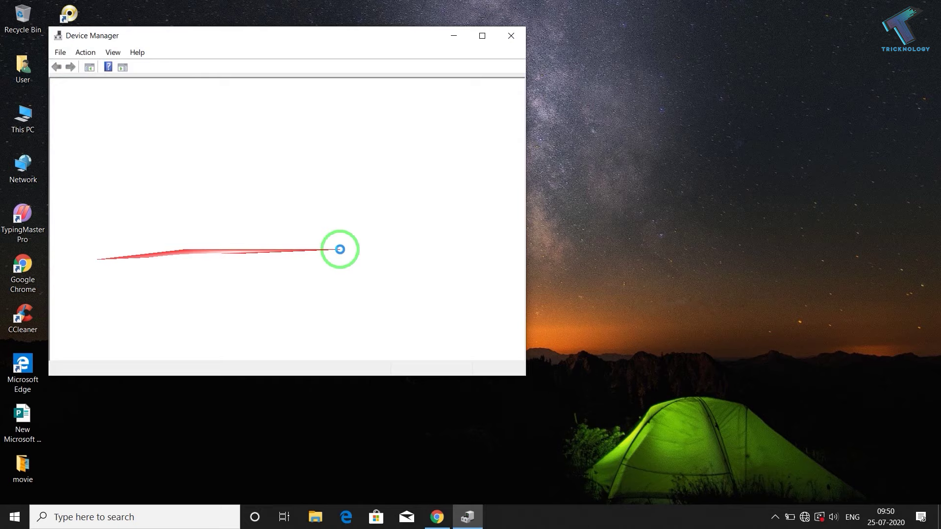
pyautogui.click(482, 36)
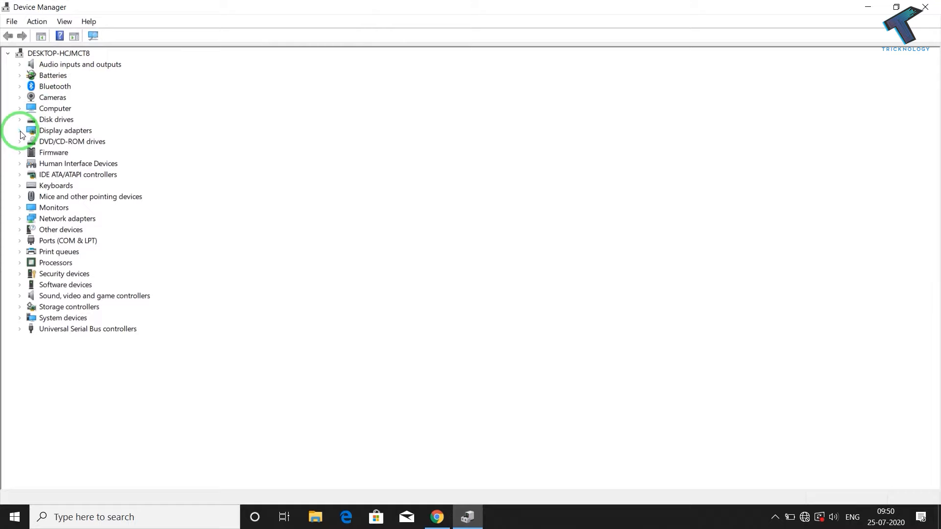
# - Update the Intel(R) HD Graphics 620 driver by searching automatically for newer software
pyautogui.rightClick(78, 141)
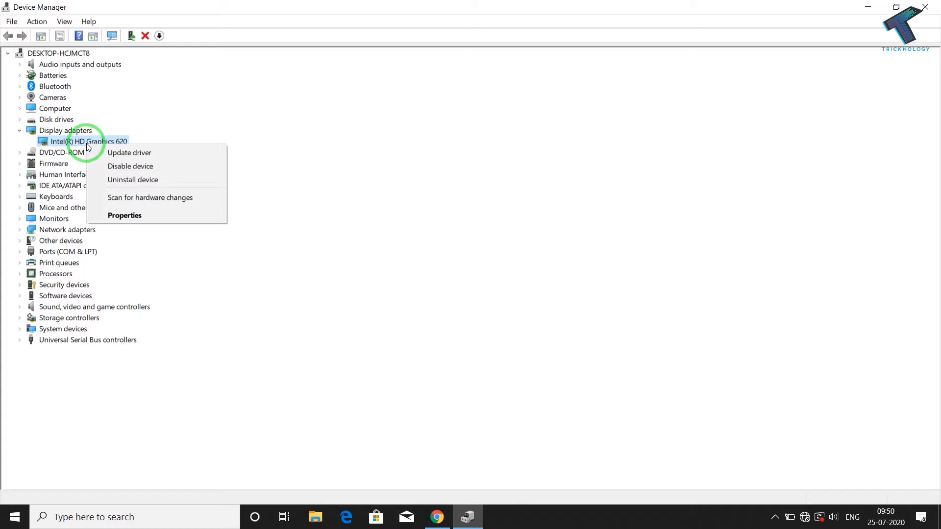
pyautogui.click(130, 152)
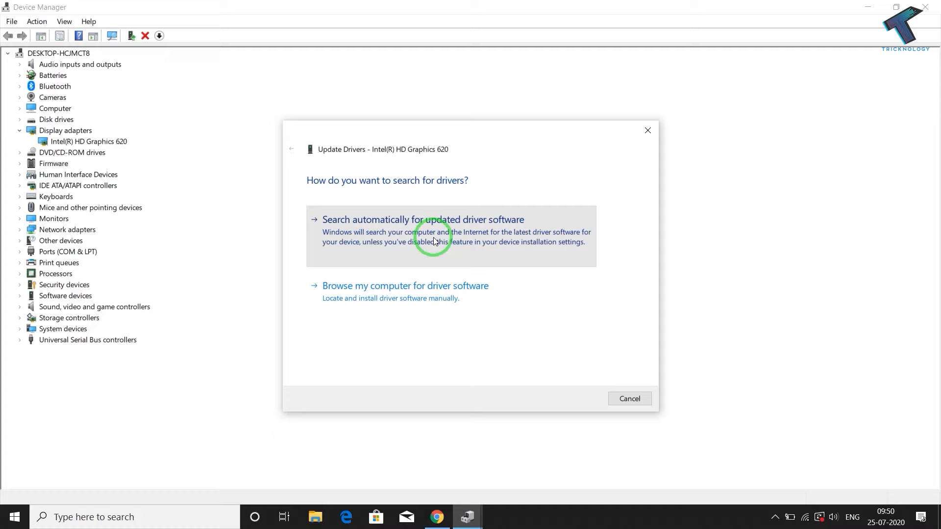
pyautogui.click(424, 219)
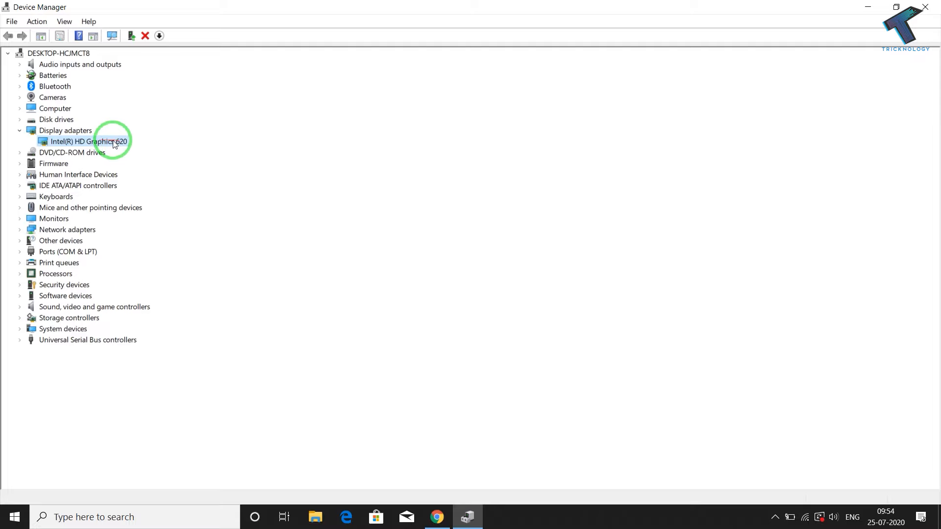
# - Uninstall the Intel(R) HD Graphics 620 device and confirm the removal
pyautogui.click(144, 35)
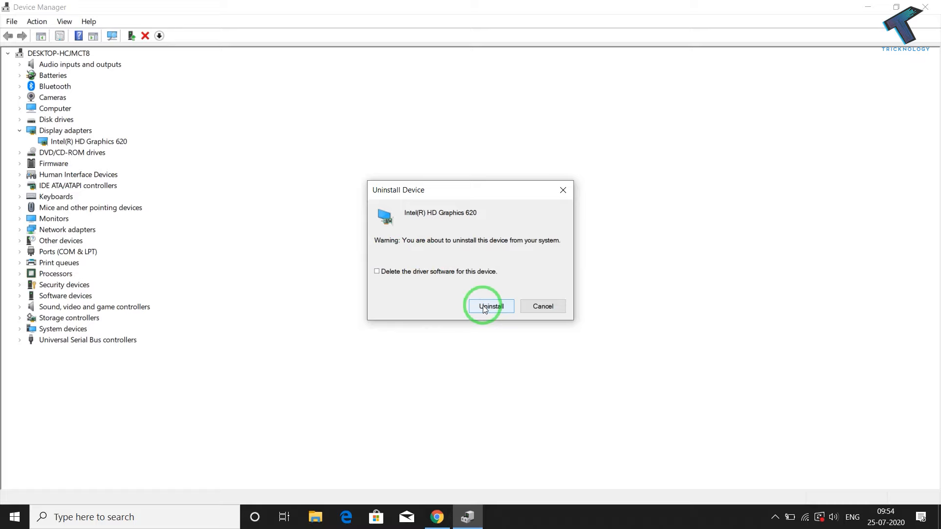
pyautogui.click(491, 305)
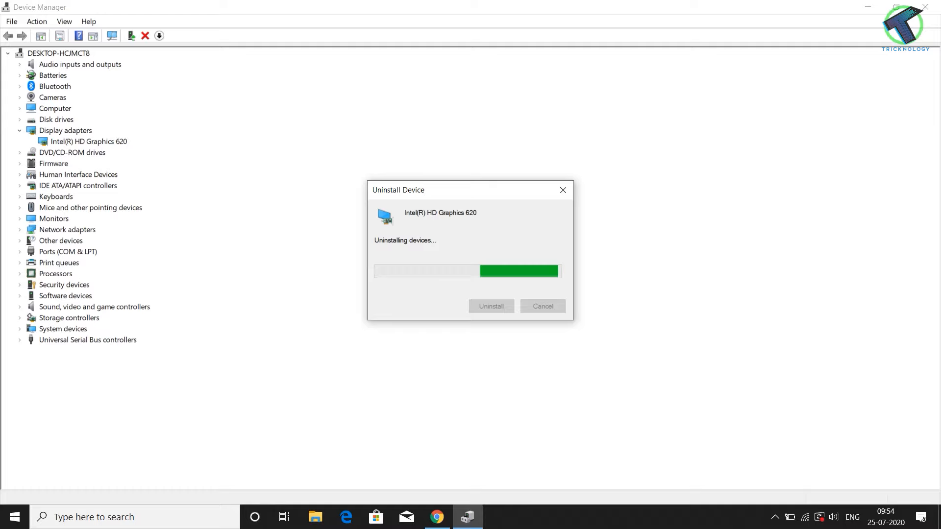